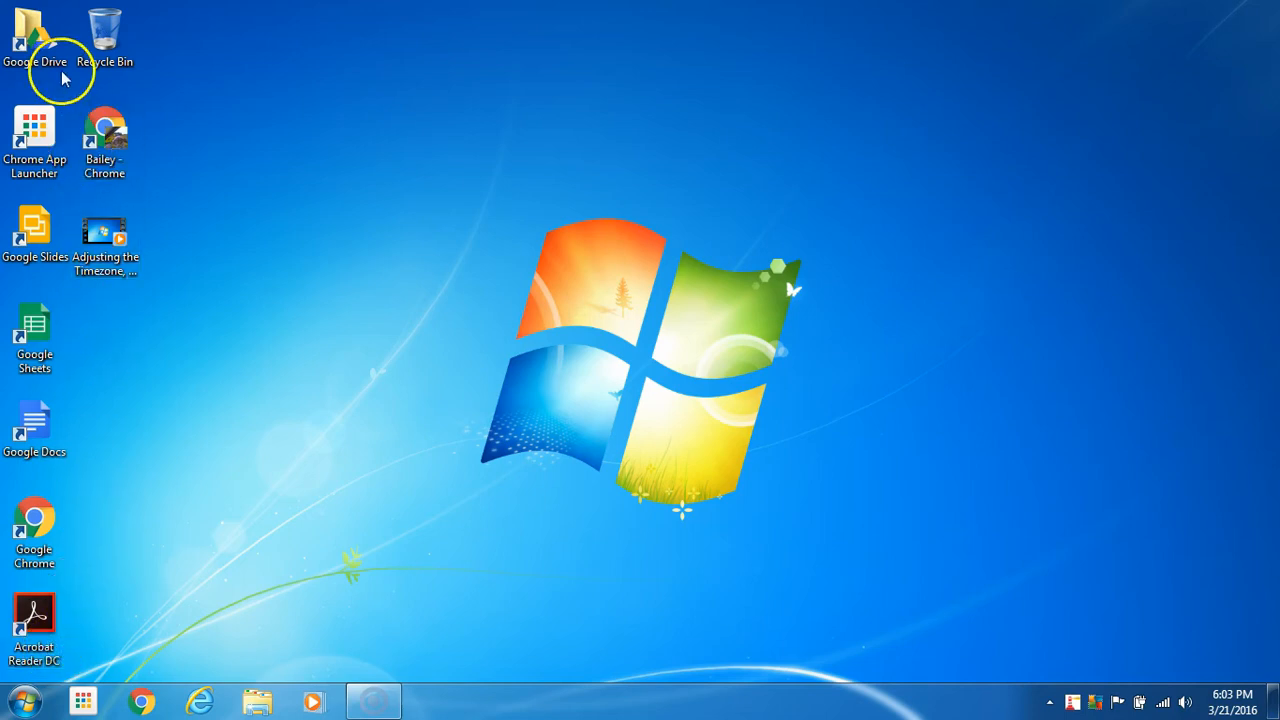
Step: Open the local Google Drive folder from its desktop shortcut, listing its nine synced items
left_click(34, 36)
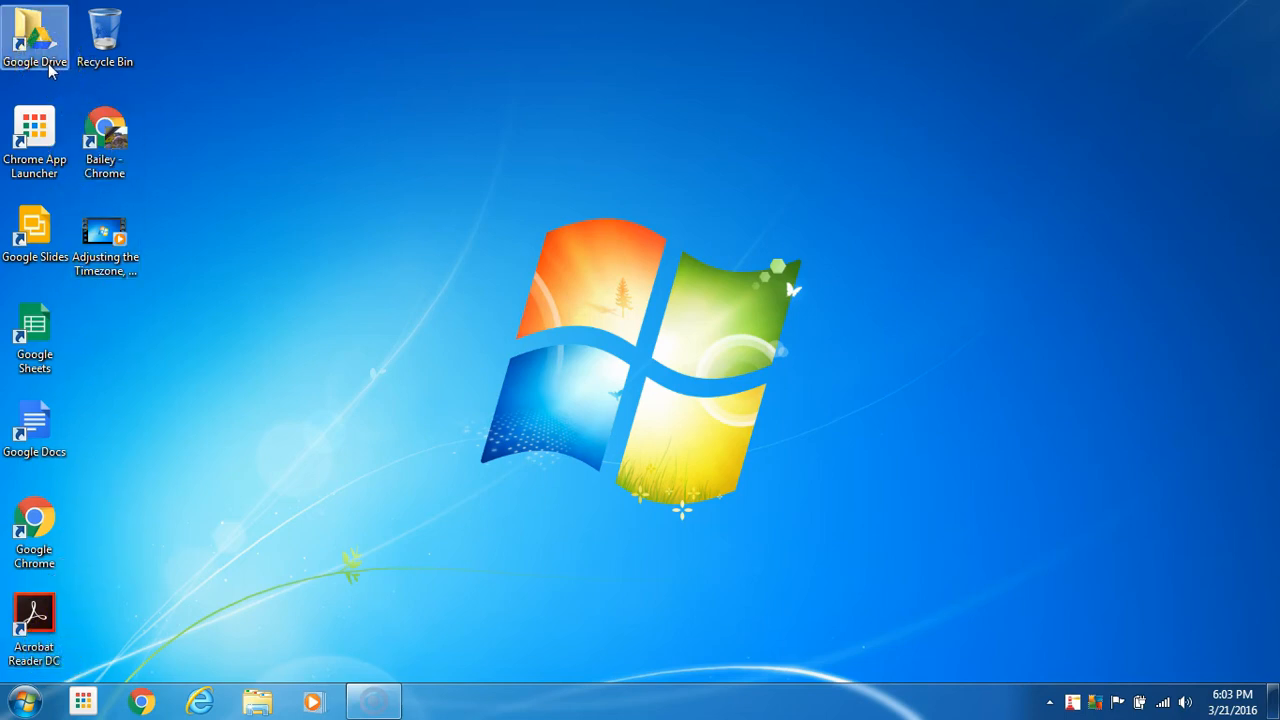
double_click(36, 36)
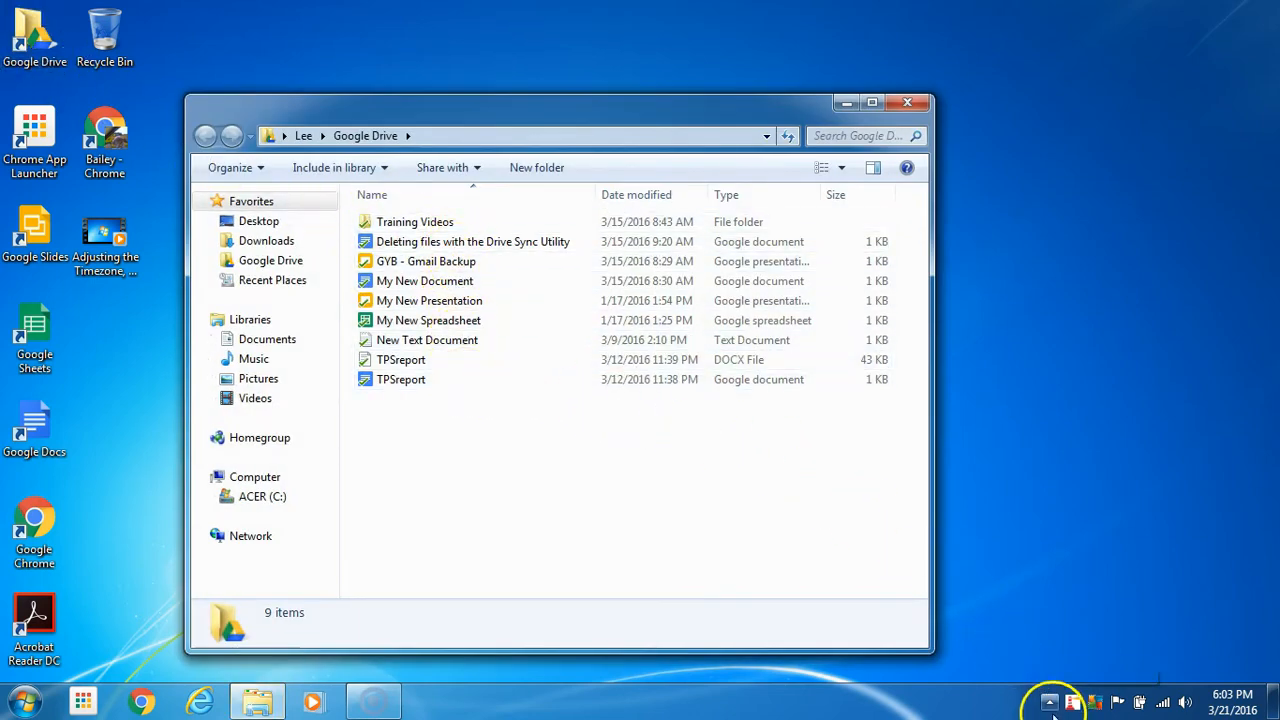
Step: From the system tray, show the Google Drive sync status panel and its settings menu
left_click(1048, 704)
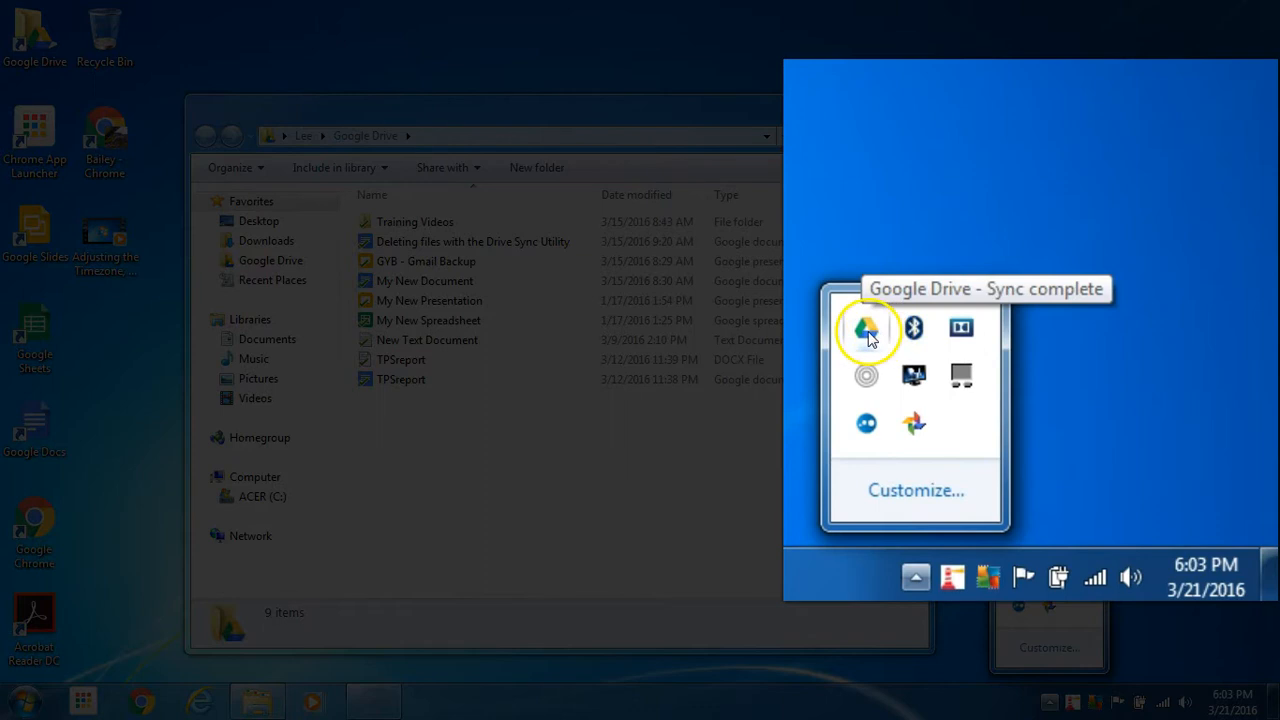
left_click(866, 328)
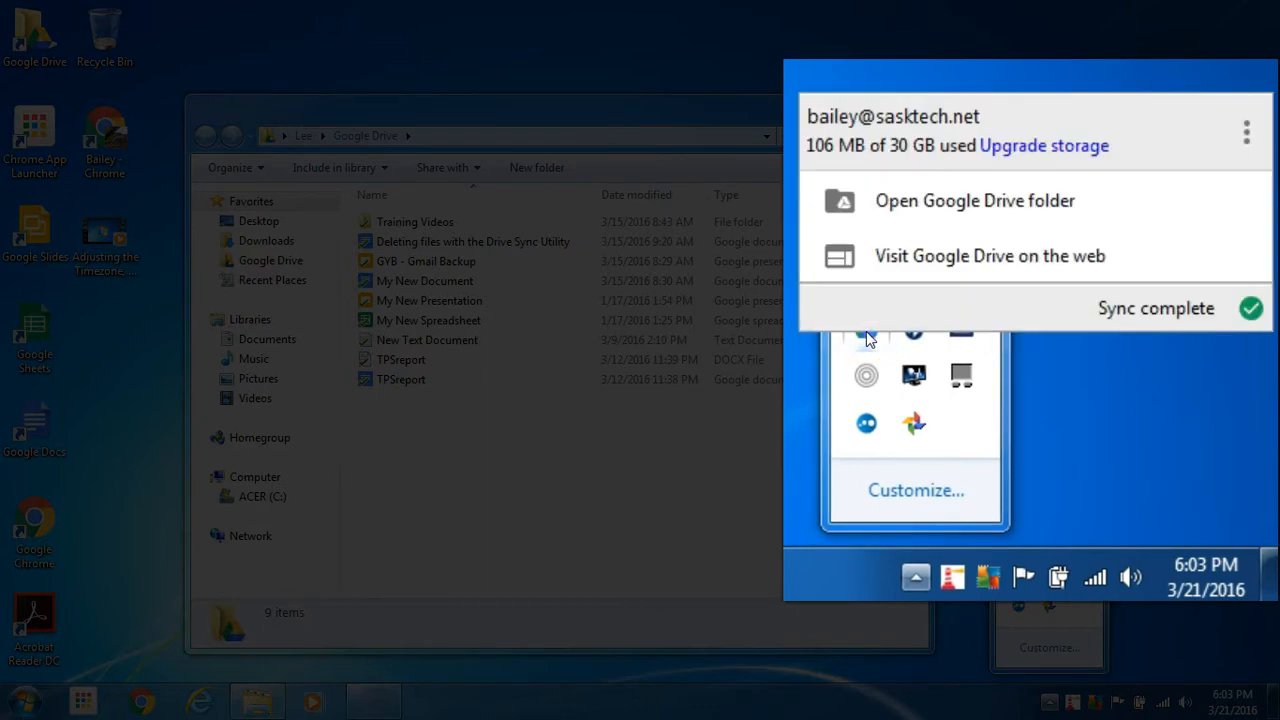
mouse_move(1240, 144)
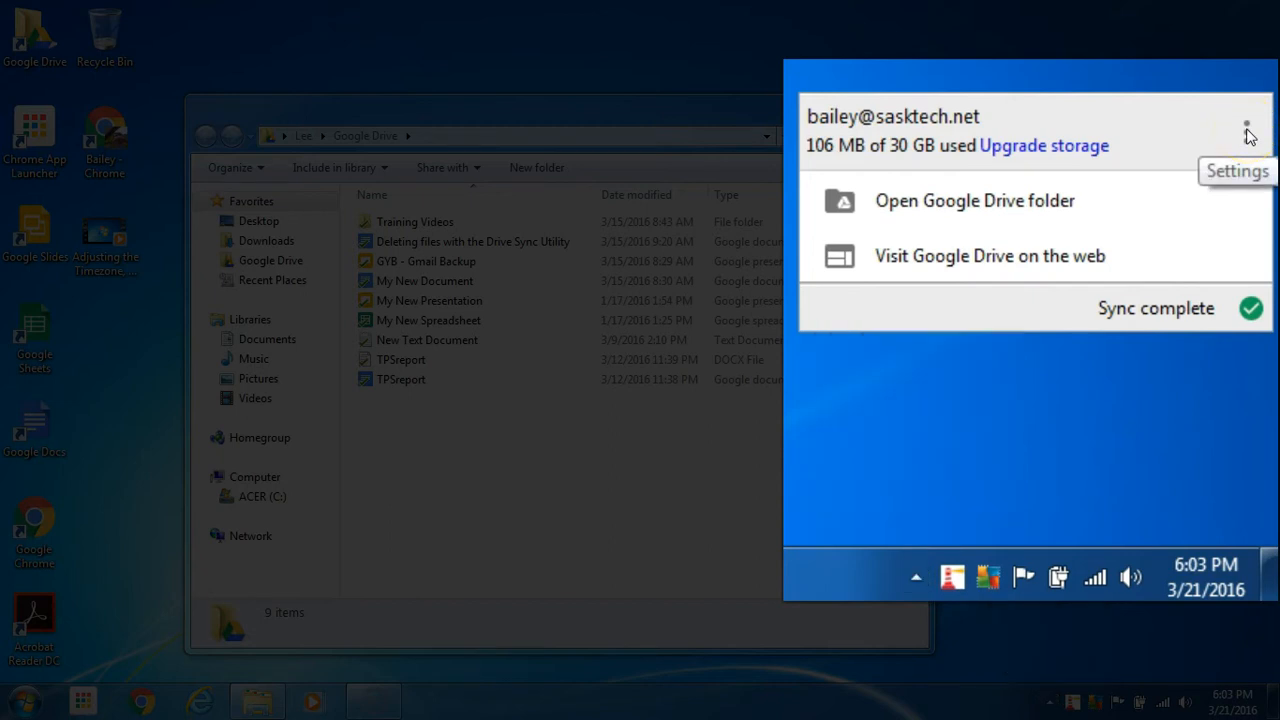
left_click(1248, 128)
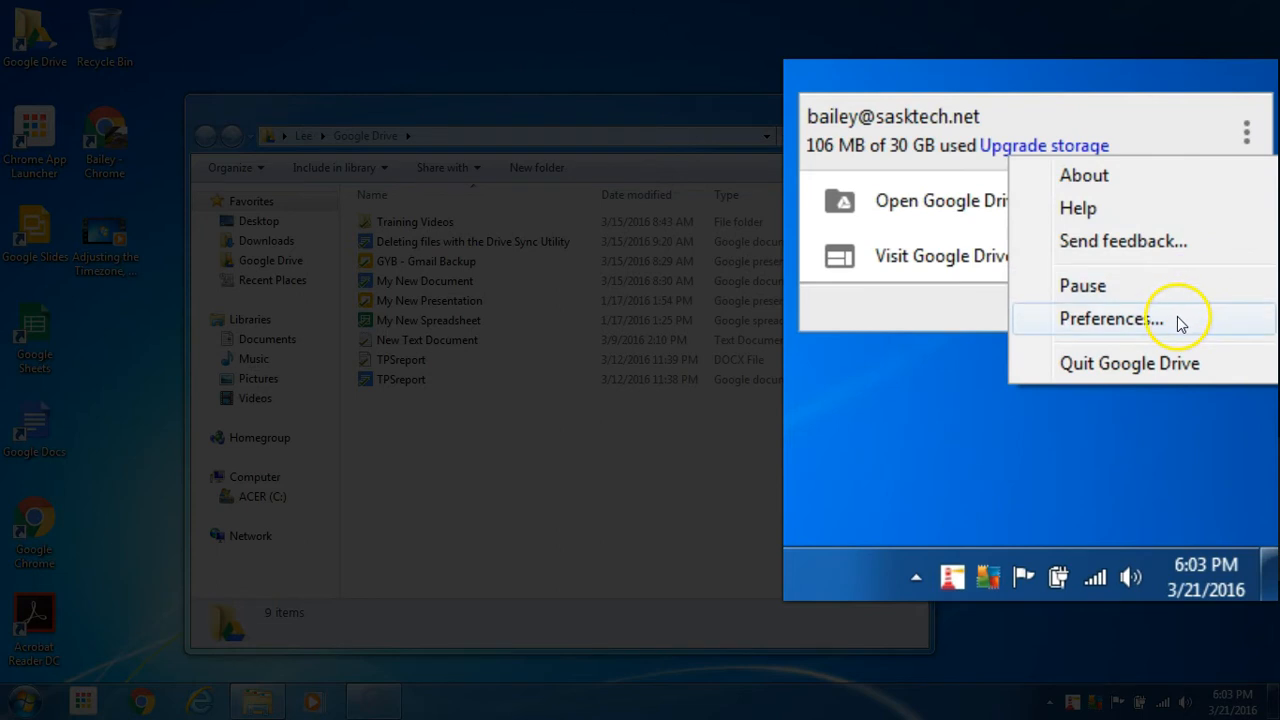
Step: Show the Account details in Google Drive Preferences, with storage used and disconnect option
left_click(1110, 318)
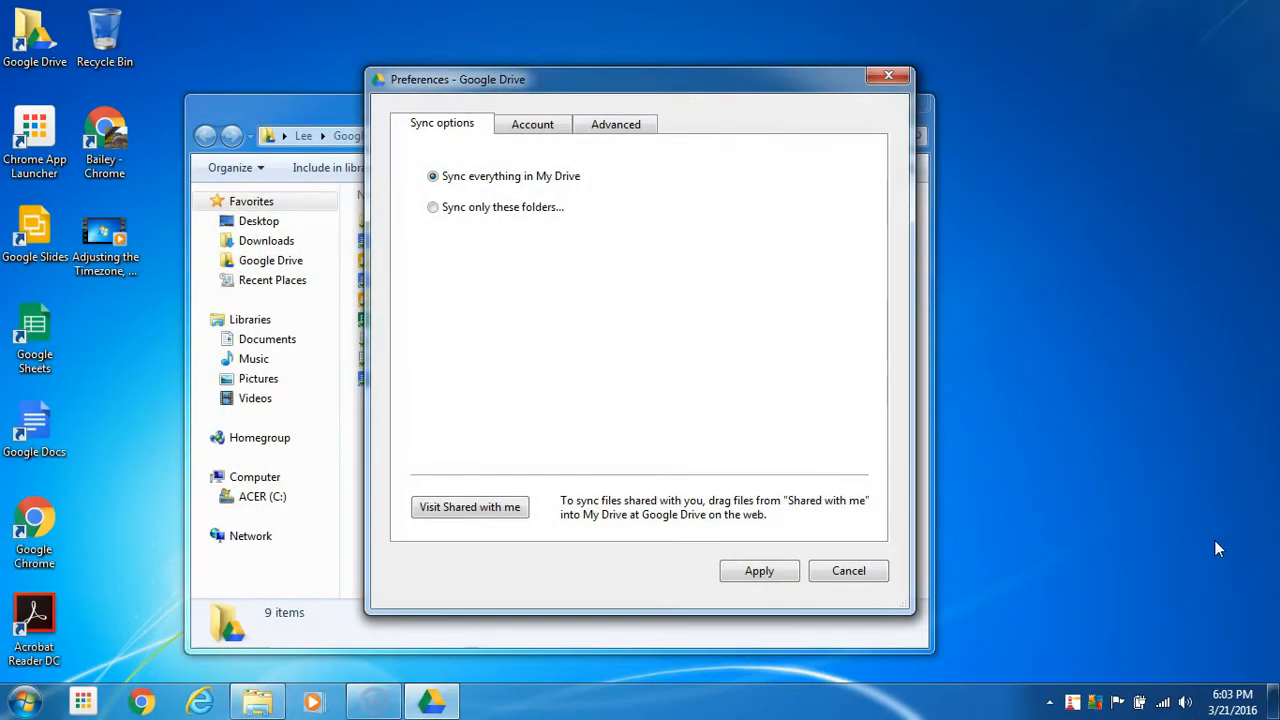
mouse_move(770, 300)
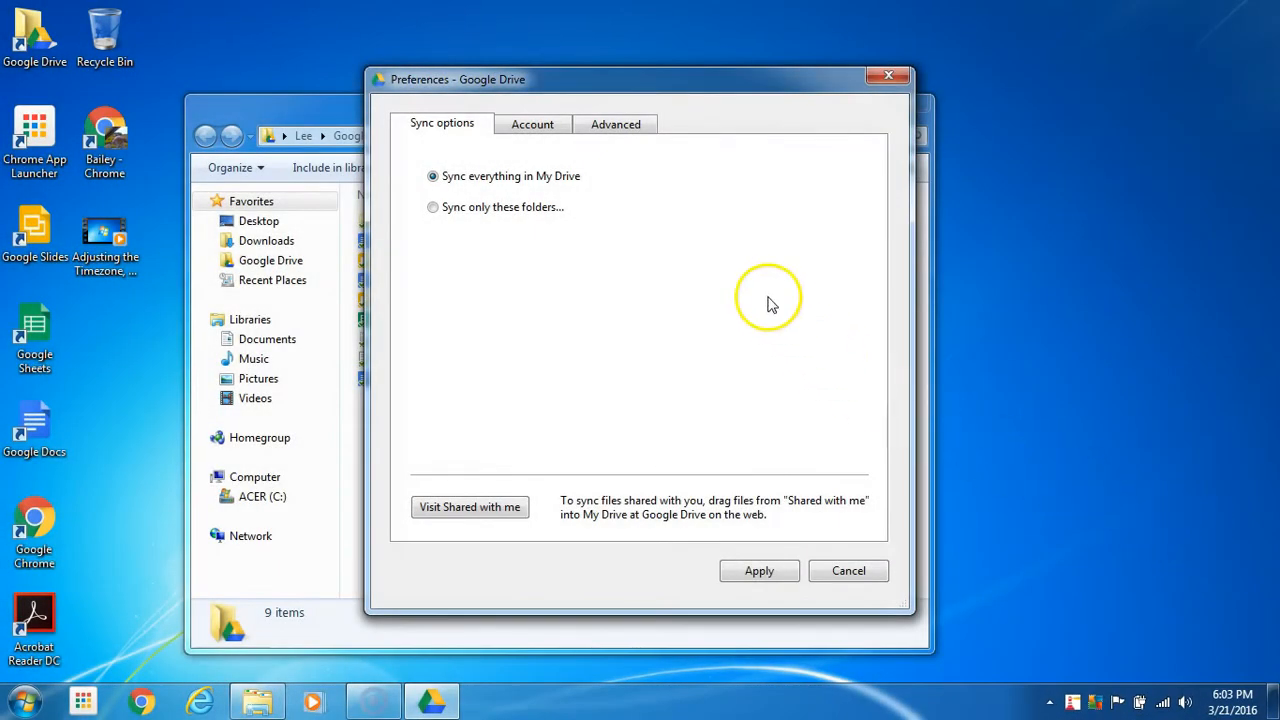
left_click(532, 124)
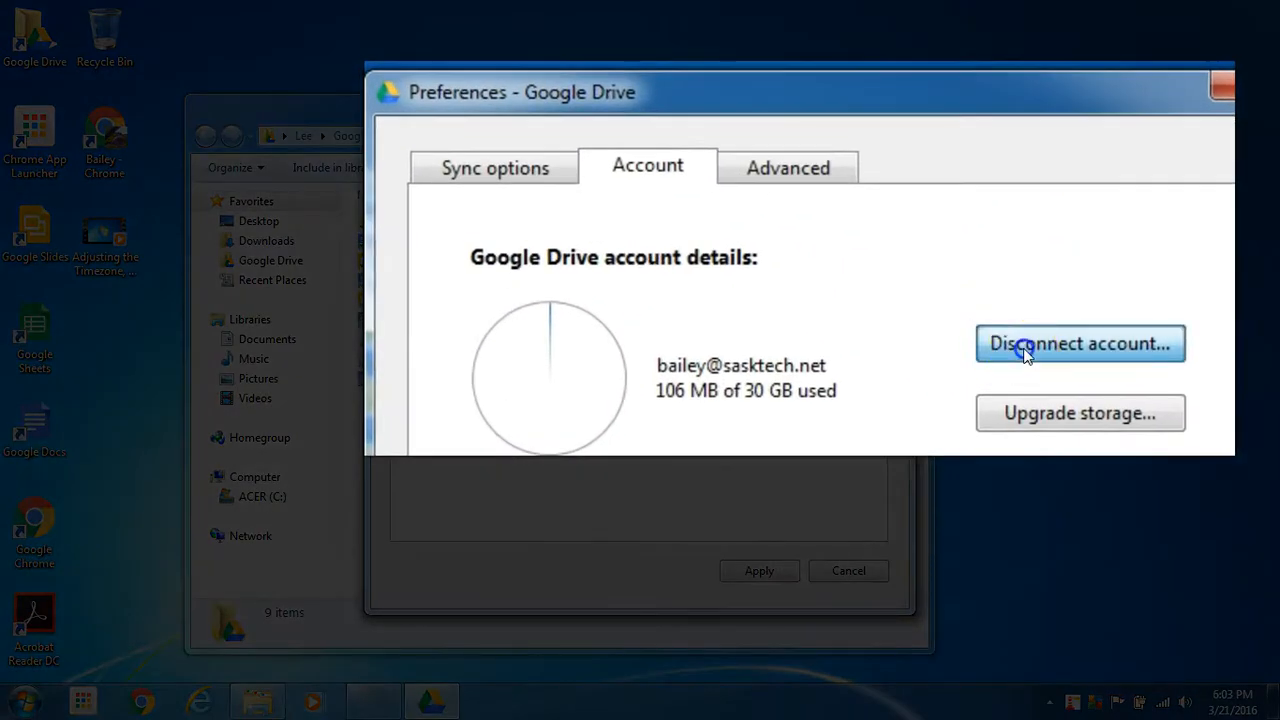
Step: Disconnect the Google Drive account, confirm it, and acknowledge the no-longer-syncing notice
left_click(1080, 344)
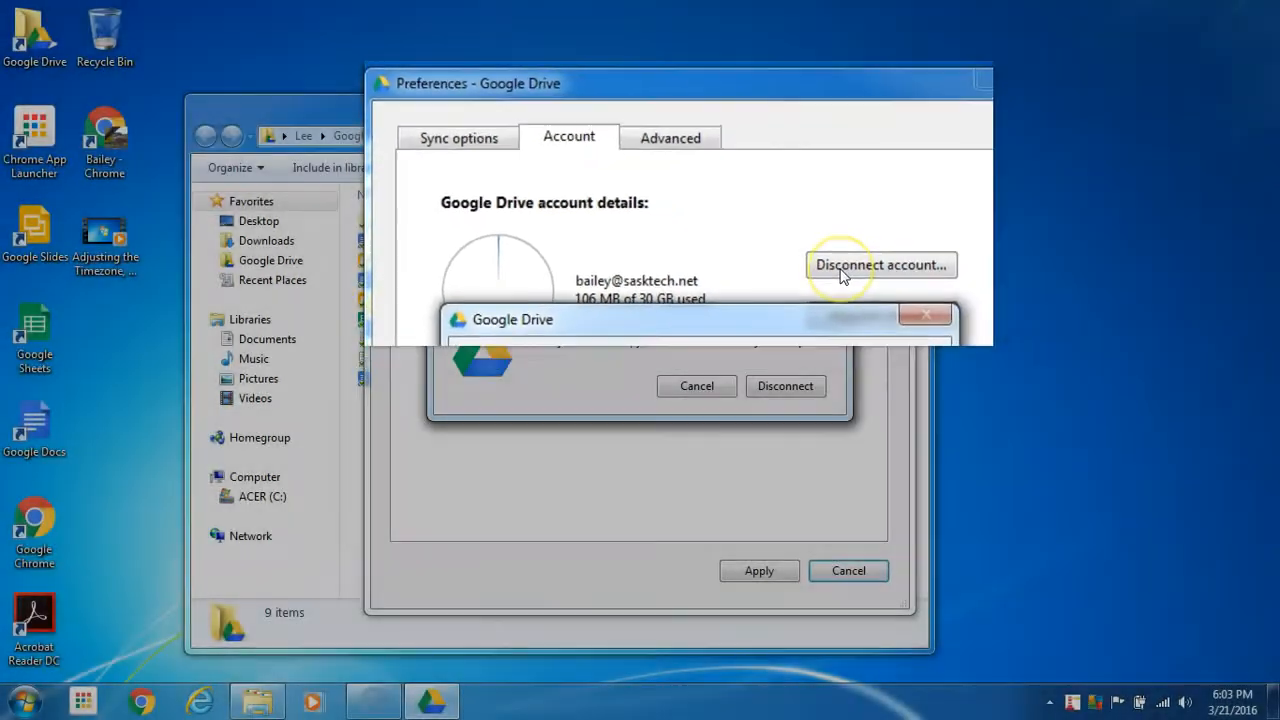
left_click(880, 264)
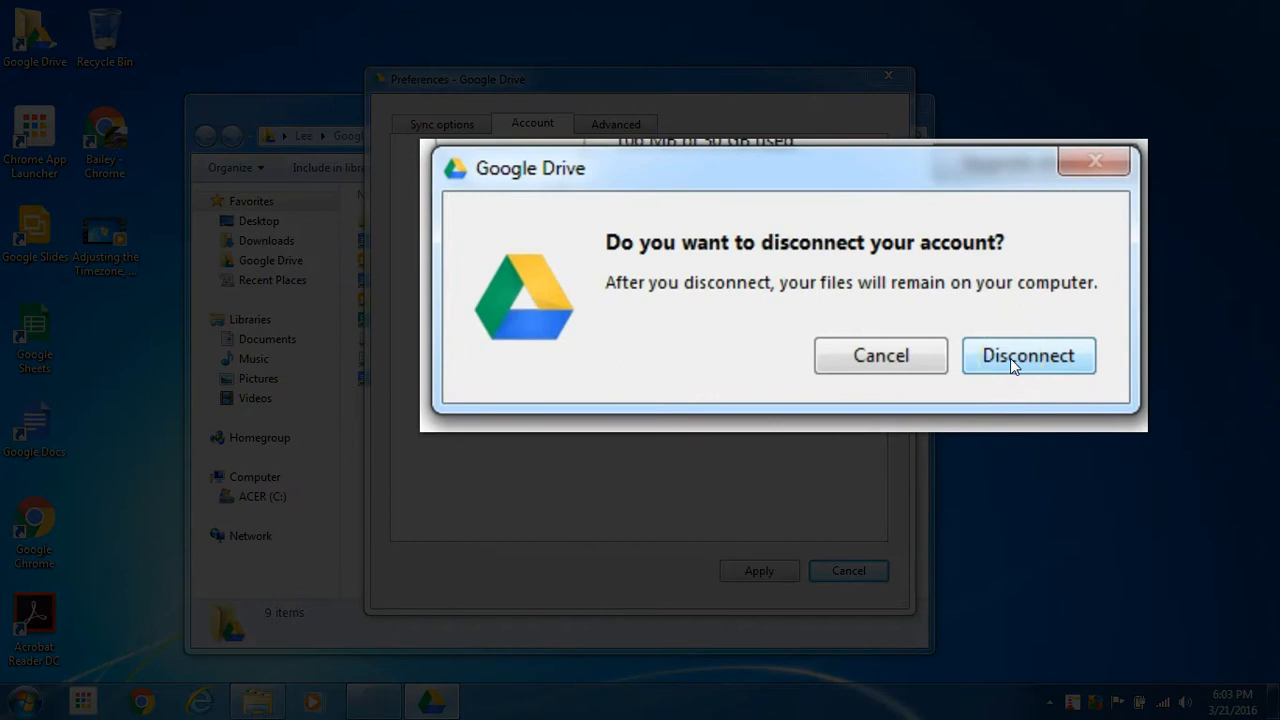
left_click(1028, 356)
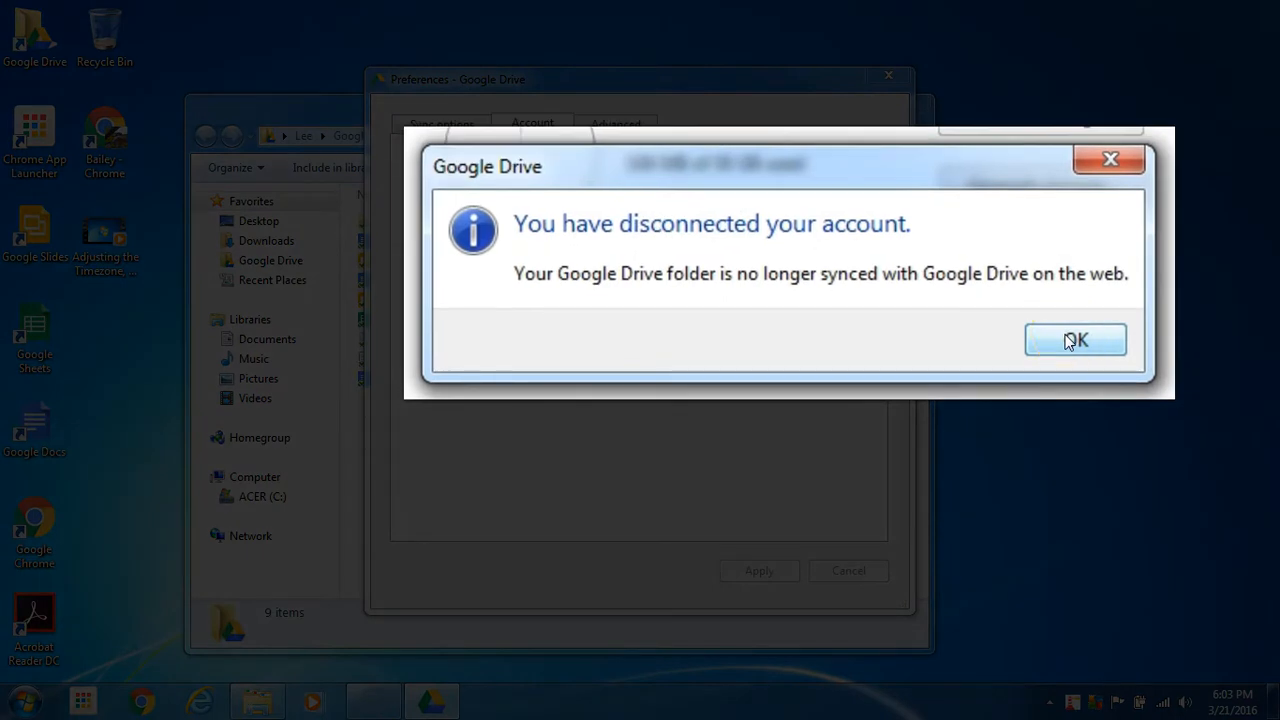
left_click(1076, 340)
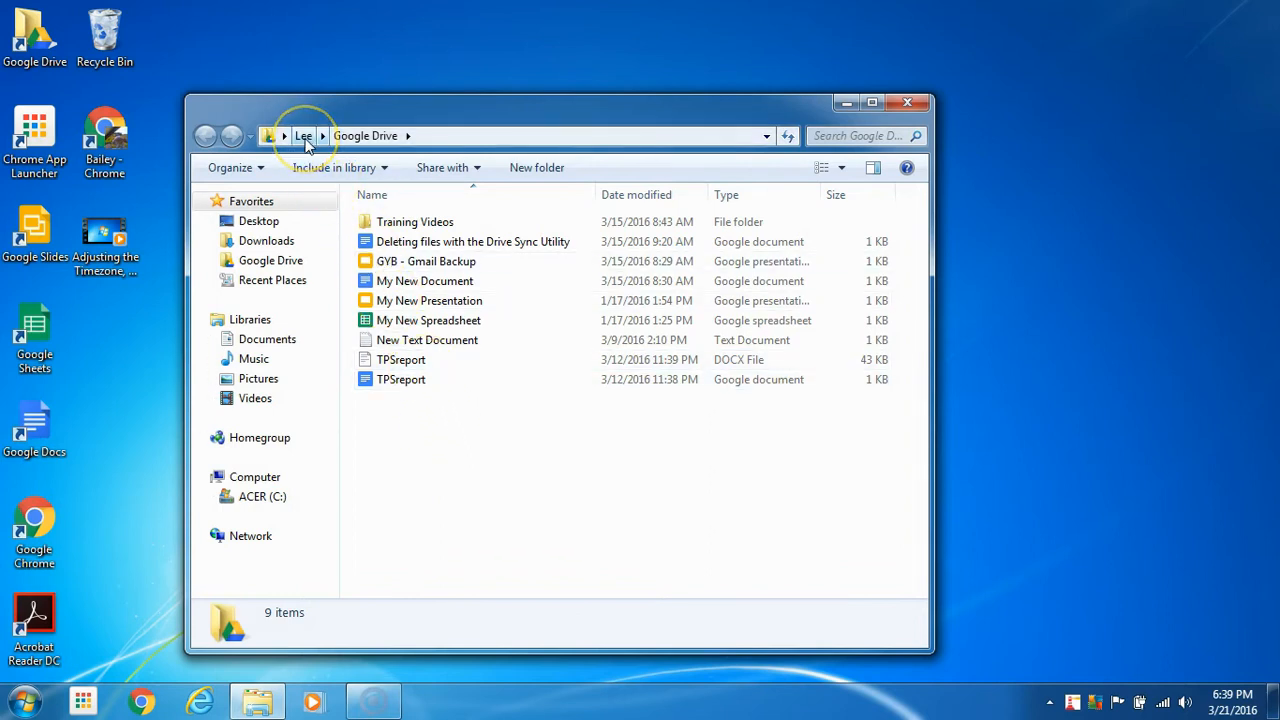
Step: Delete the Google Drive folder from the user folder to the Recycle Bin, confirming with Yes
left_click(304, 136)
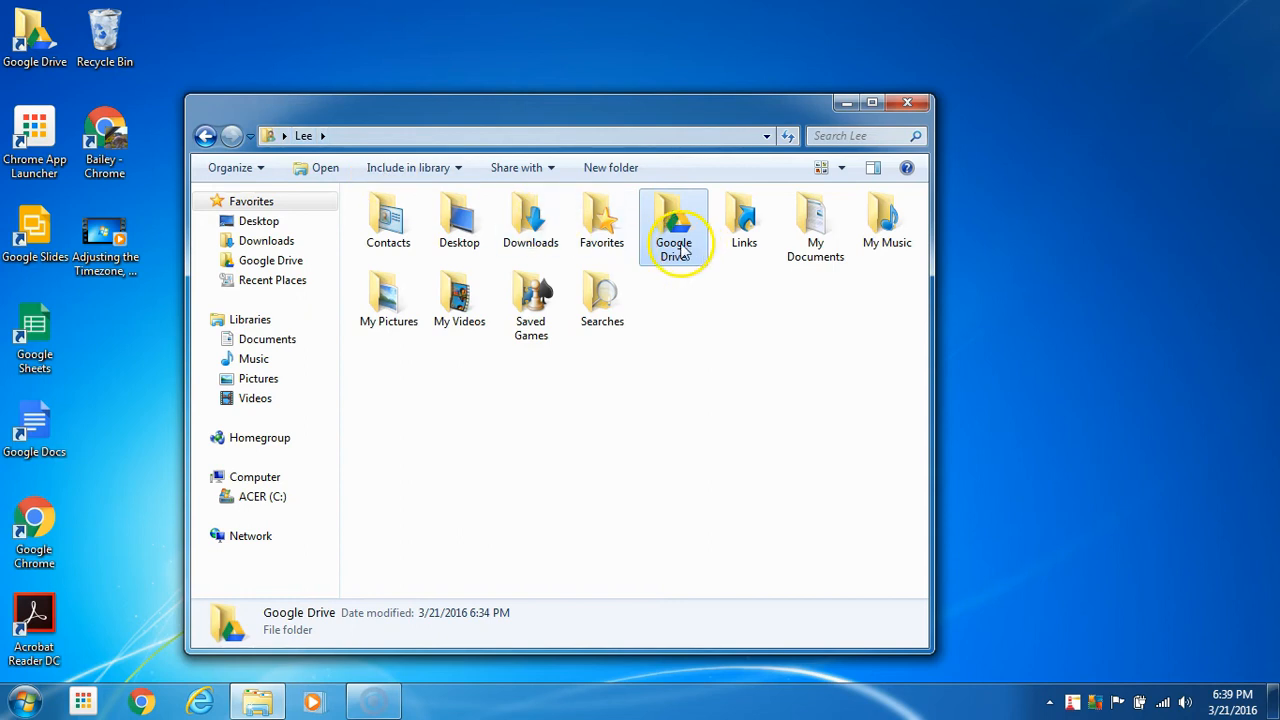
right_click(672, 220)
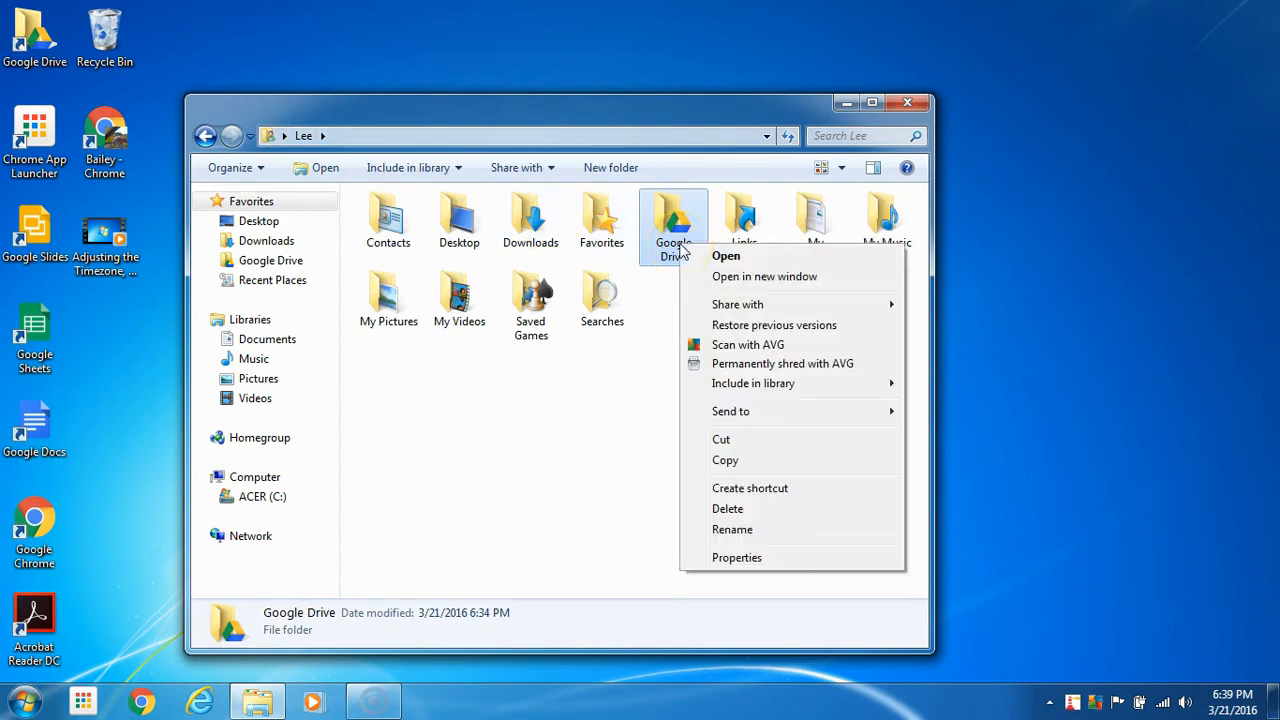
mouse_move(712, 364)
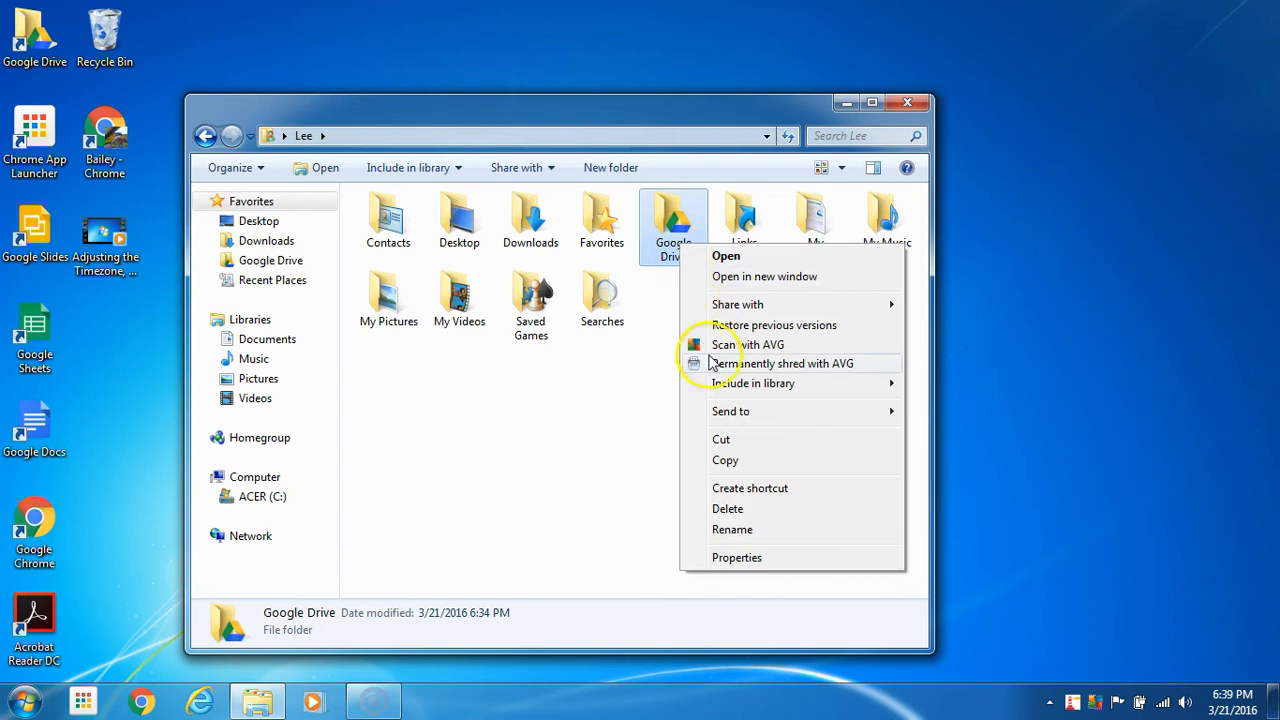
mouse_move(730, 412)
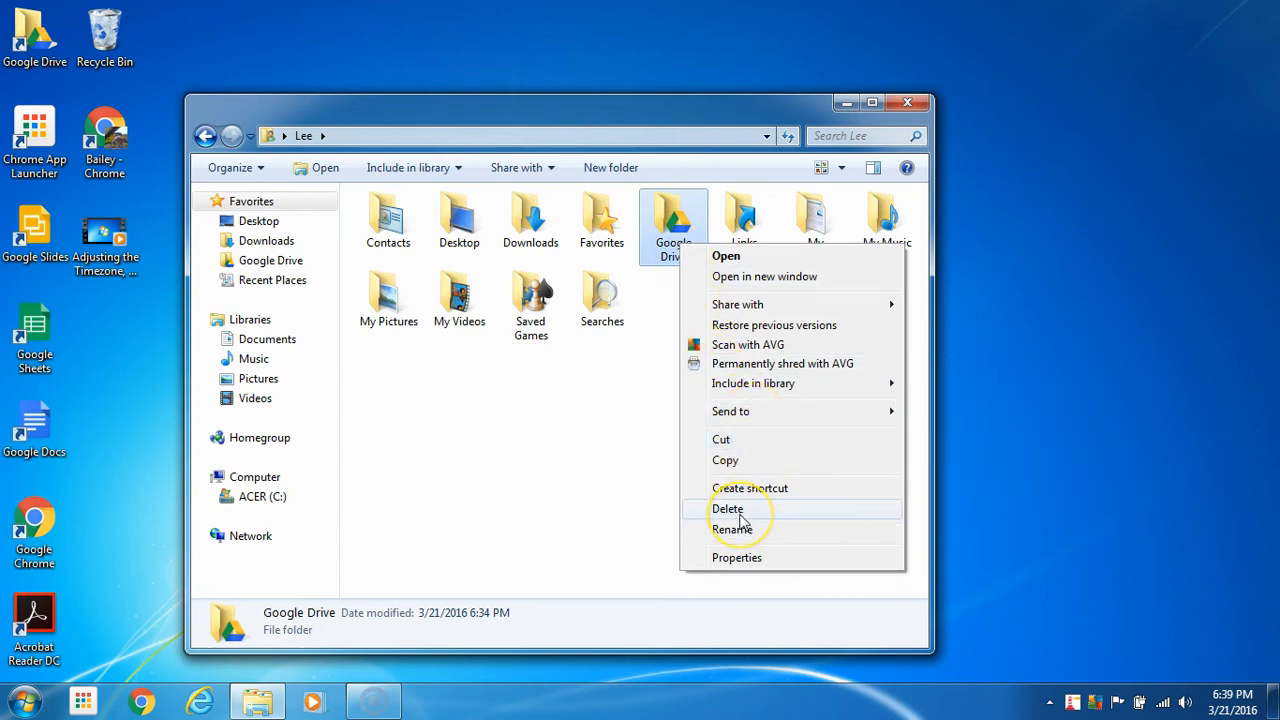
mouse_move(740, 518)
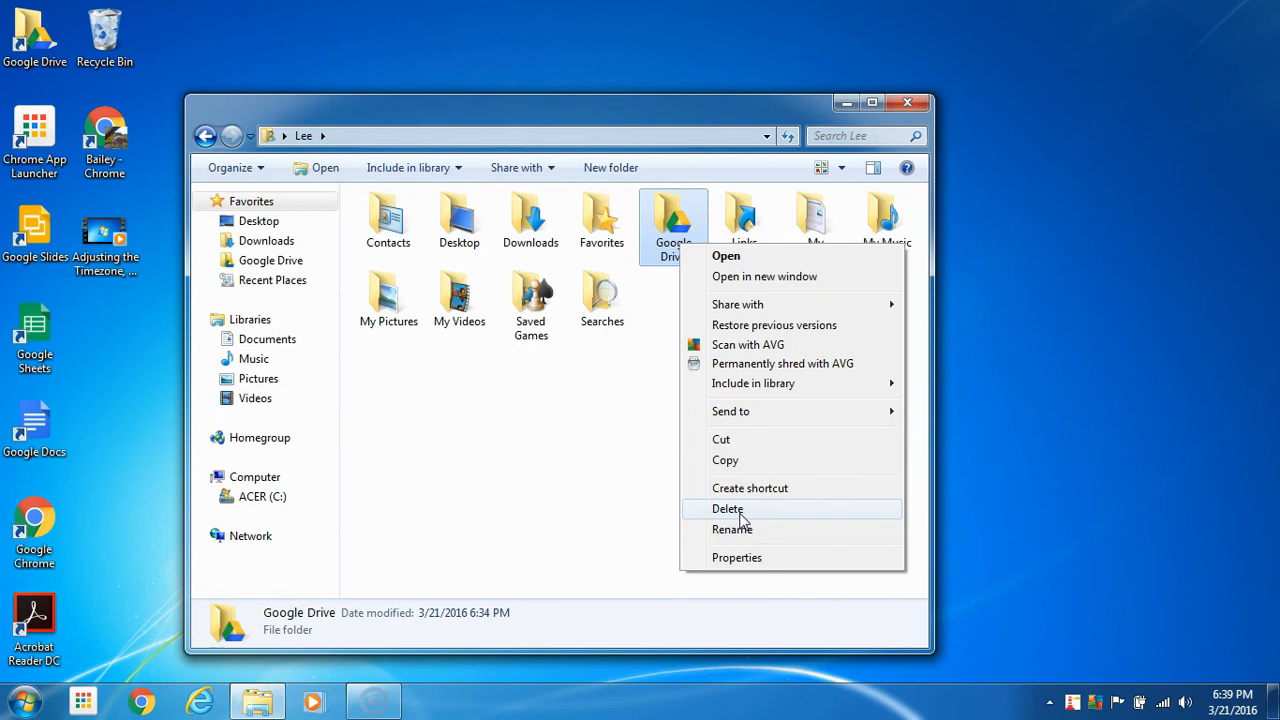
left_click(728, 510)
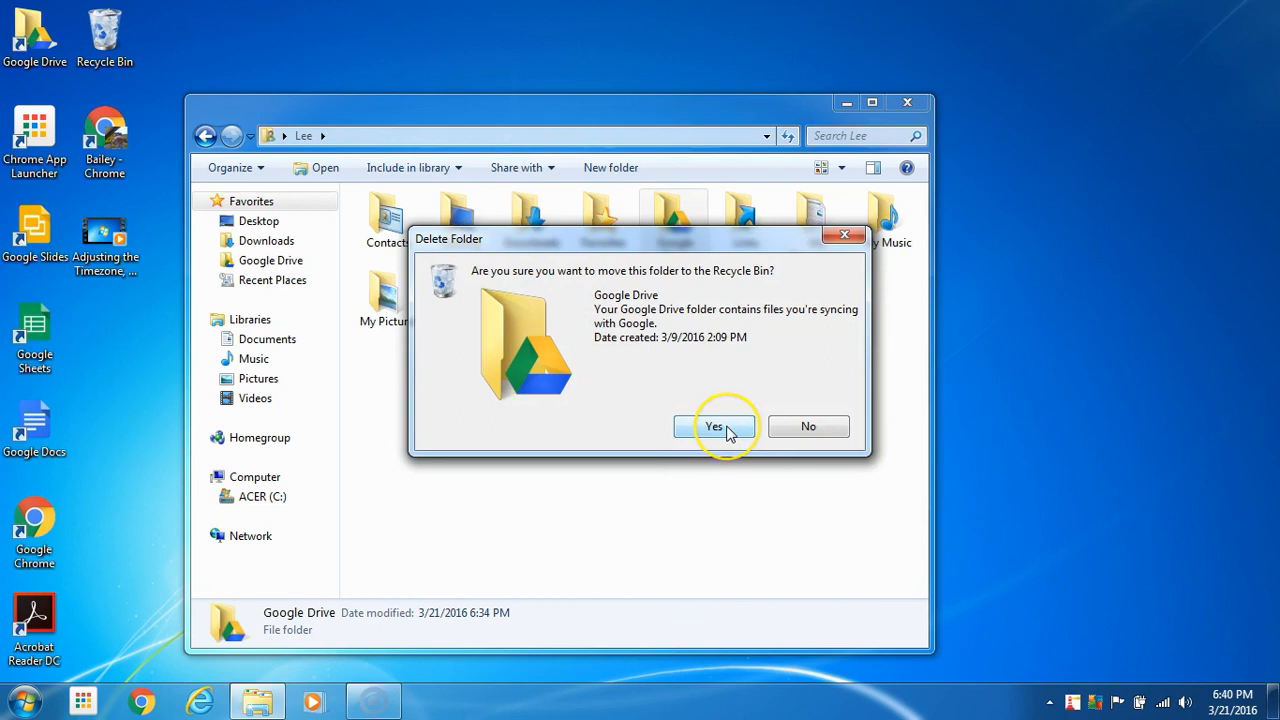
left_click(714, 426)
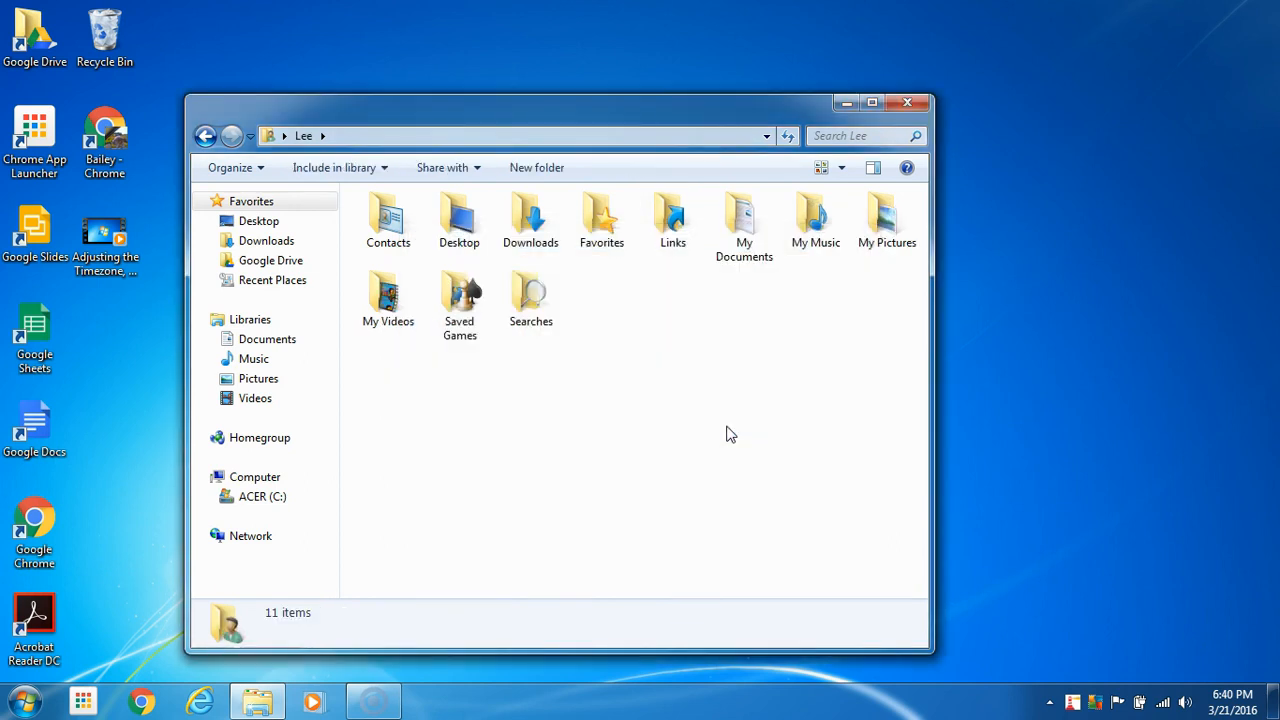